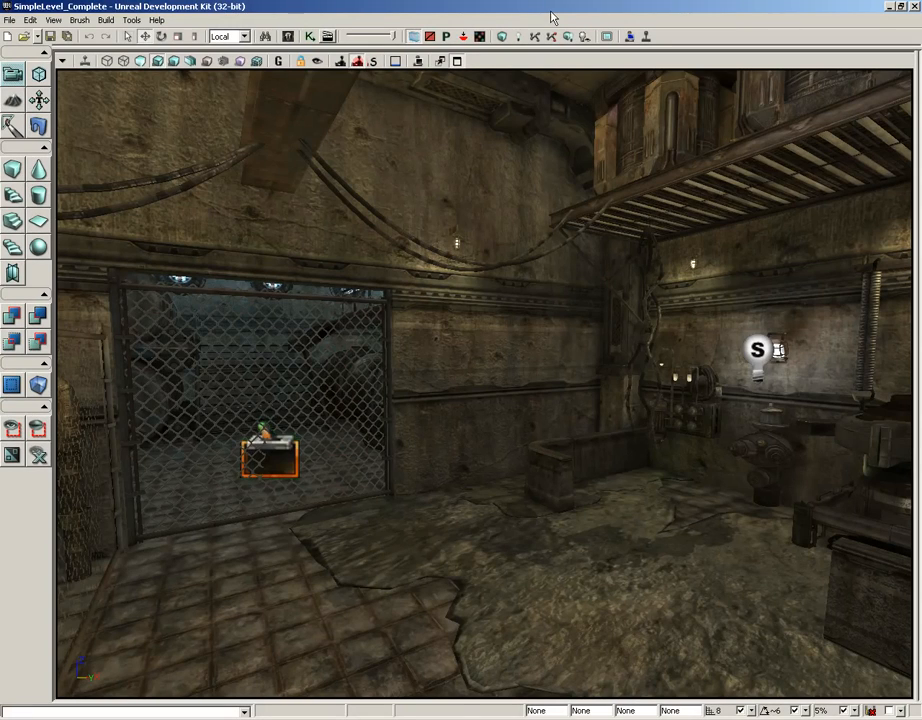
pyautogui.moveTo(288, 36)
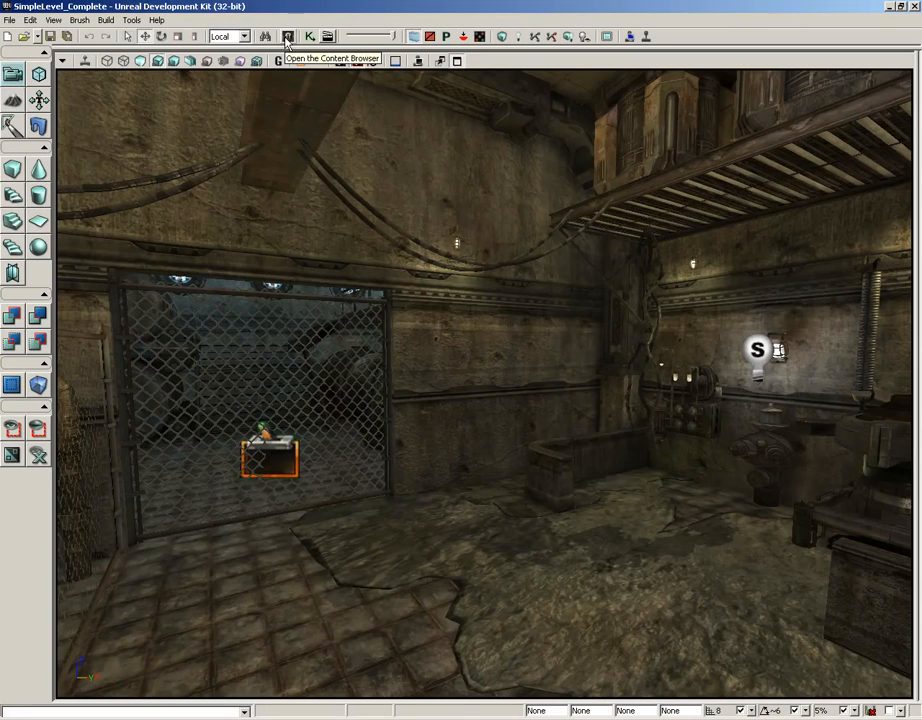
# Step: Copy the SKM_Cloth skeletal mesh as SKM_Cloth_01 in the physics_assets package
pyautogui.click(288, 36)
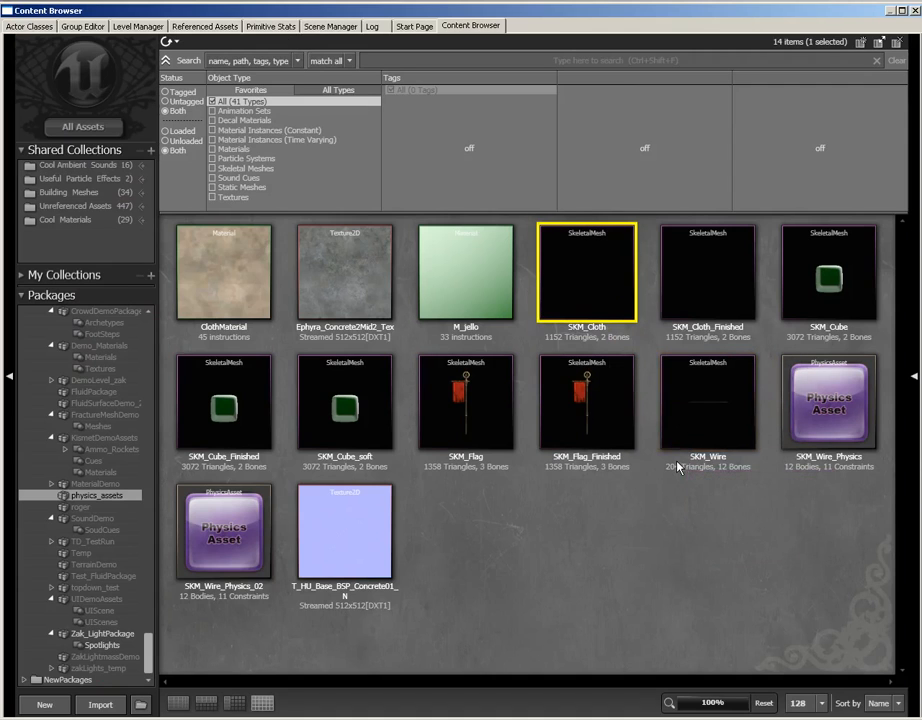
pyautogui.moveTo(608, 300)
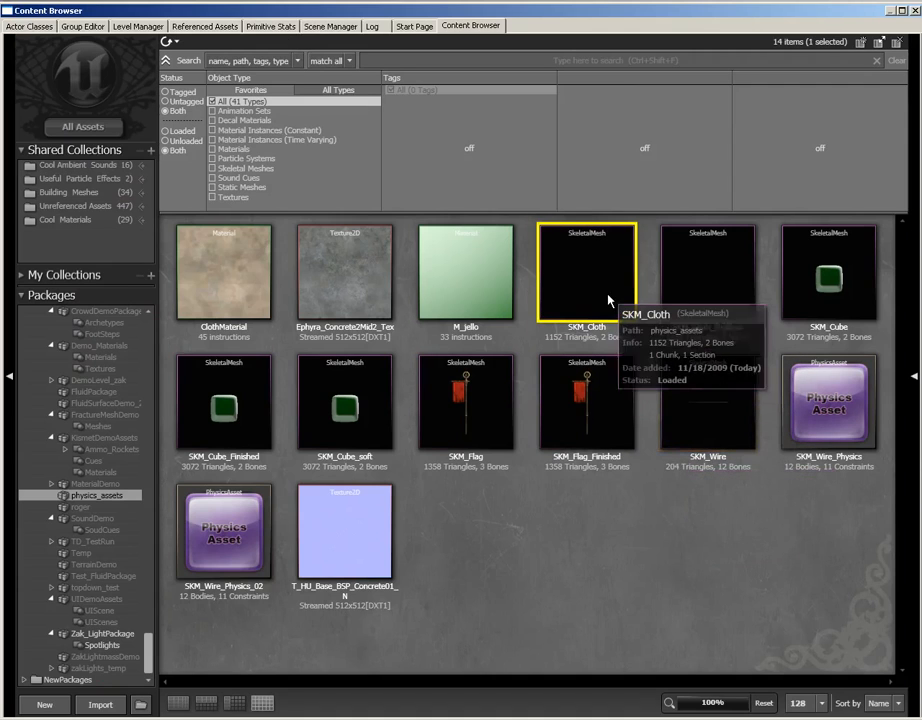
pyautogui.moveTo(590, 276)
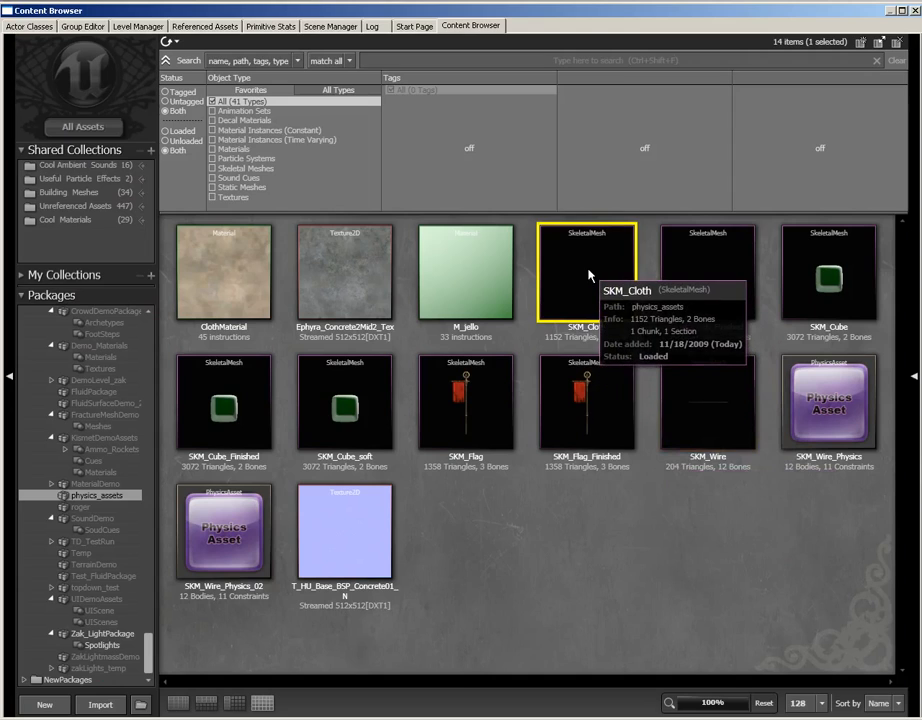
pyautogui.rightClick(586, 272)
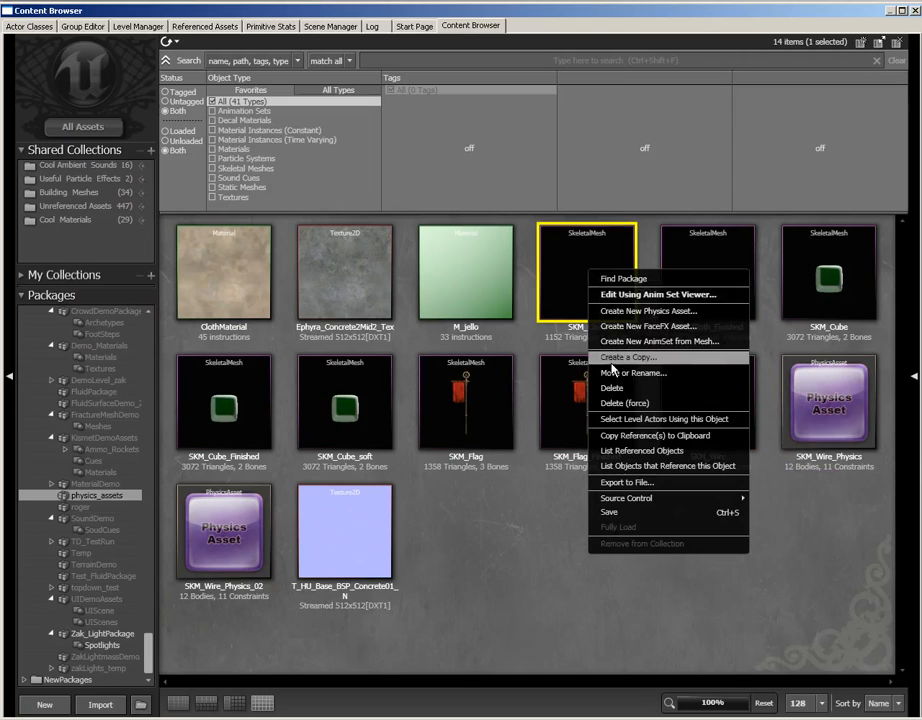
pyautogui.click(628, 356)
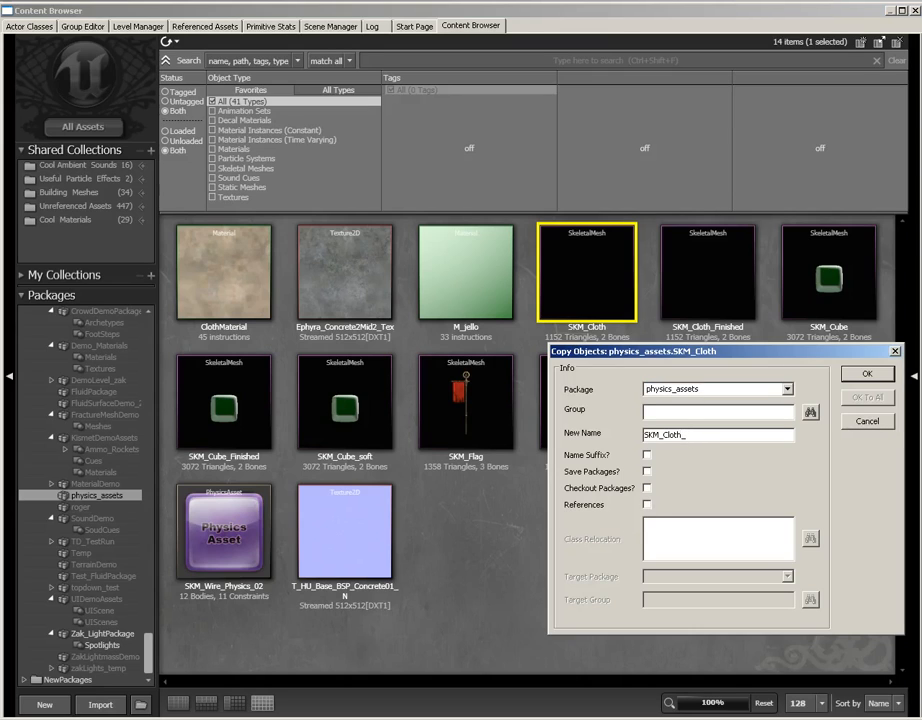
pyautogui.click(866, 374)
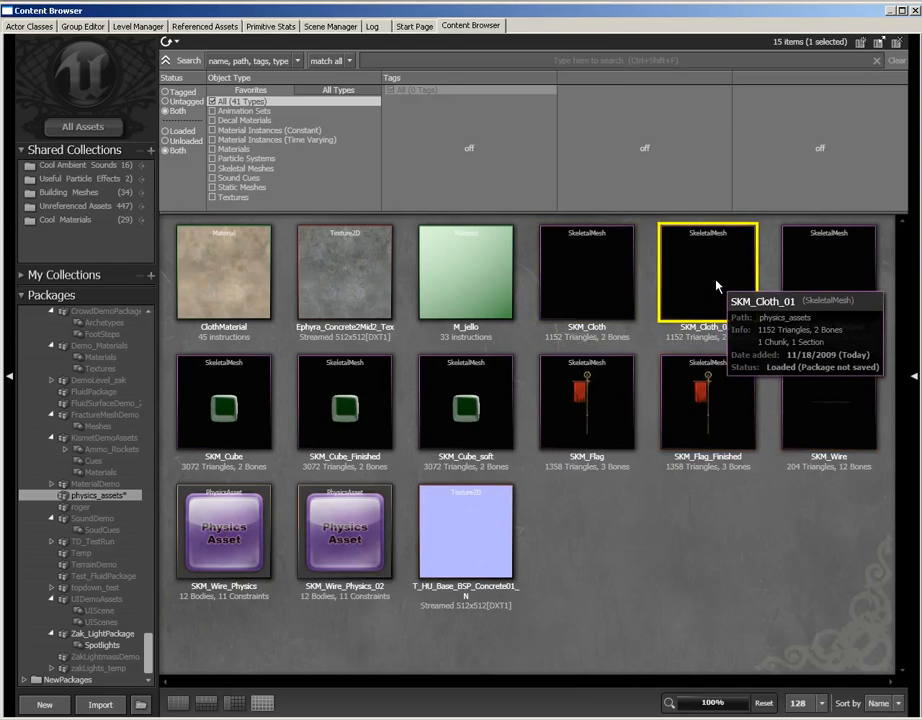
# Step: Open SKM_Cloth_01 in the AnimSet Editor to view the textured cloth sheet
pyautogui.doubleClick(708, 270)
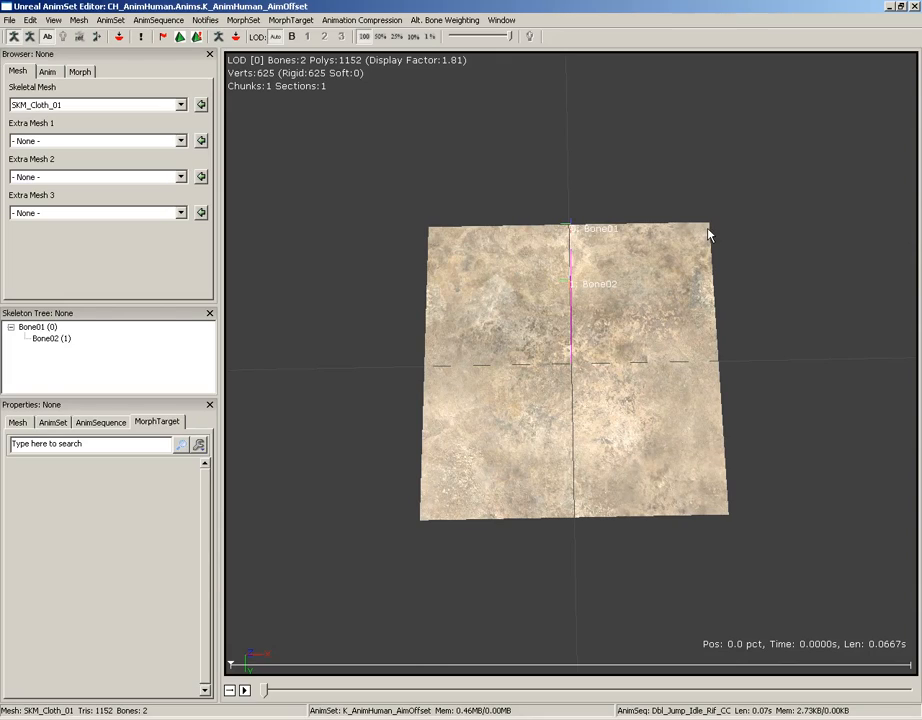
pyautogui.moveTo(584, 288)
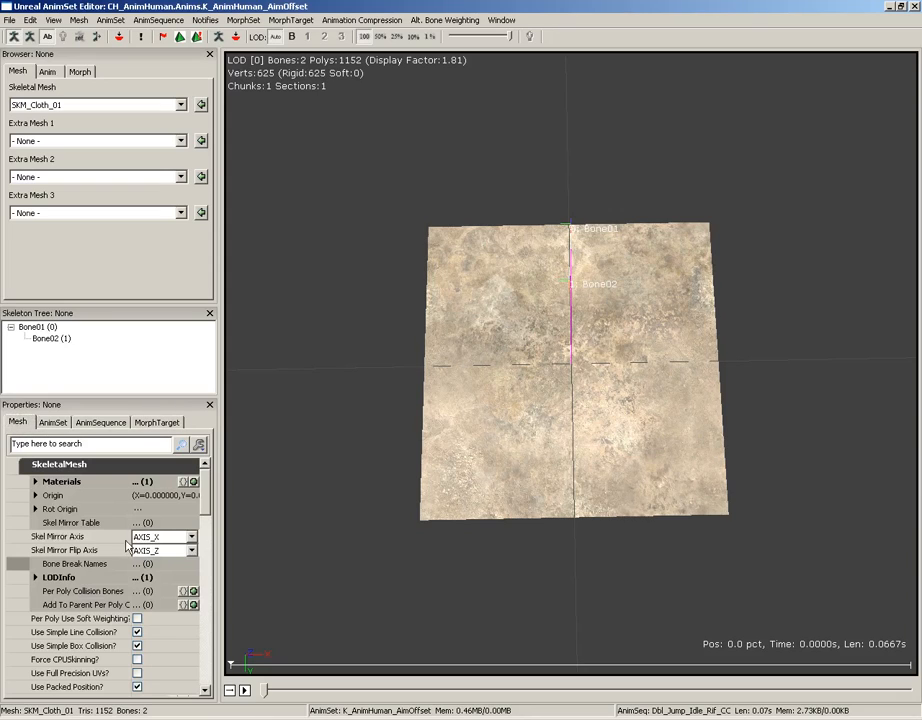
pyautogui.moveTo(136, 660)
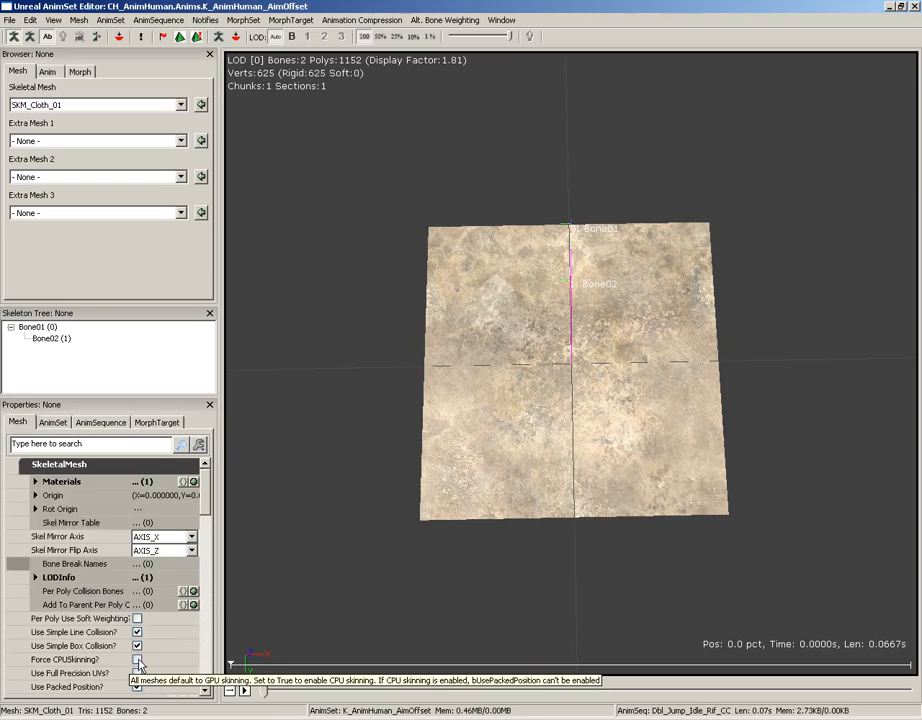
# Step: Add Bone02 as a cloth bone, enable cloth bend constraints, and set bend stiffness to 0.5
pyautogui.click(136, 660)
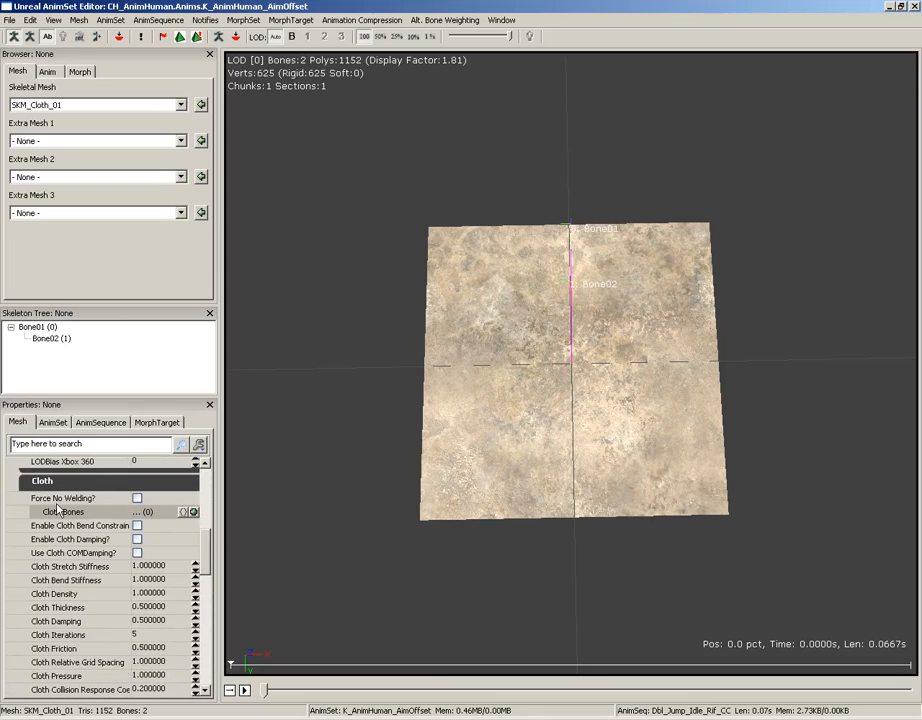
pyautogui.moveTo(100, 524)
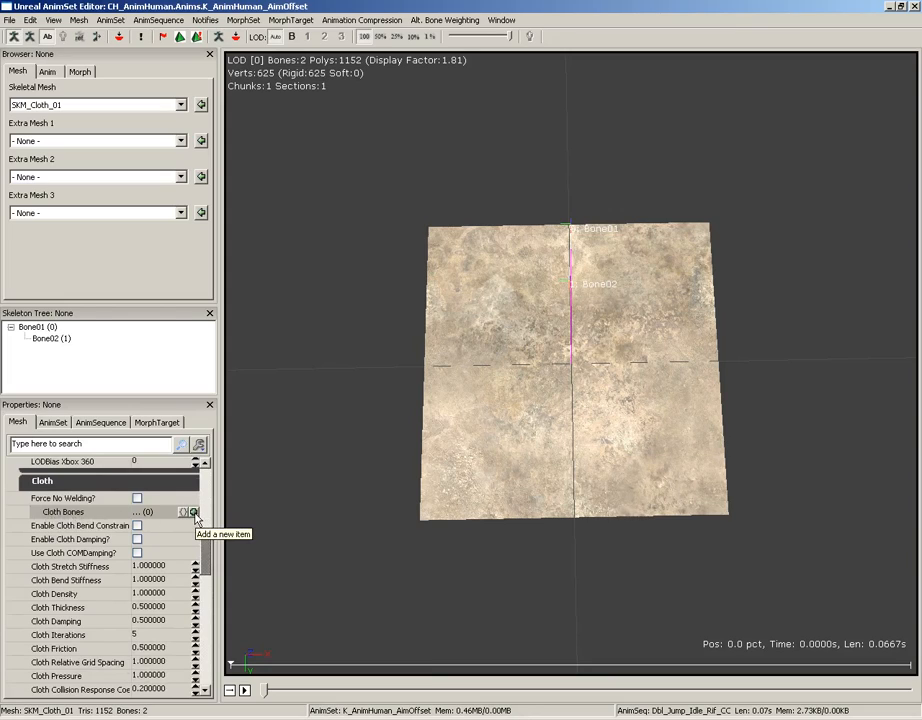
pyautogui.click(196, 512)
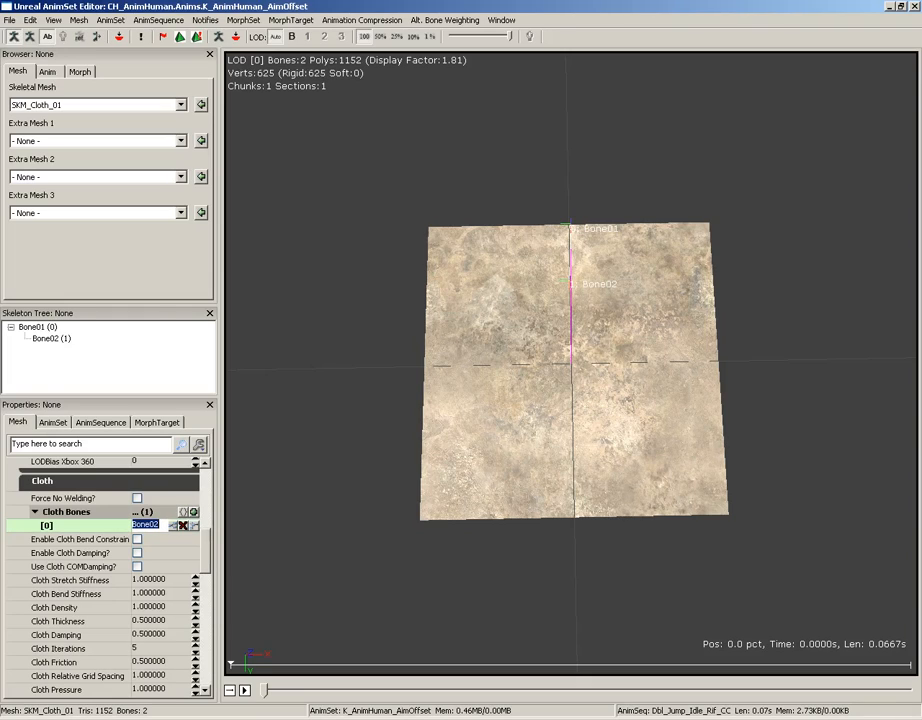
pyautogui.moveTo(294, 420)
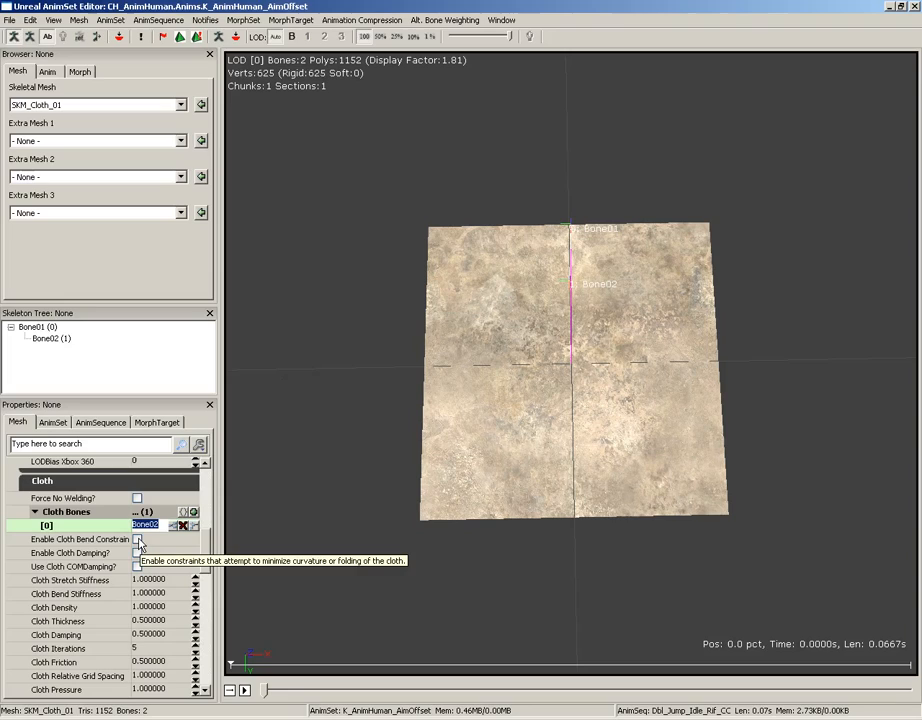
pyautogui.click(136, 540)
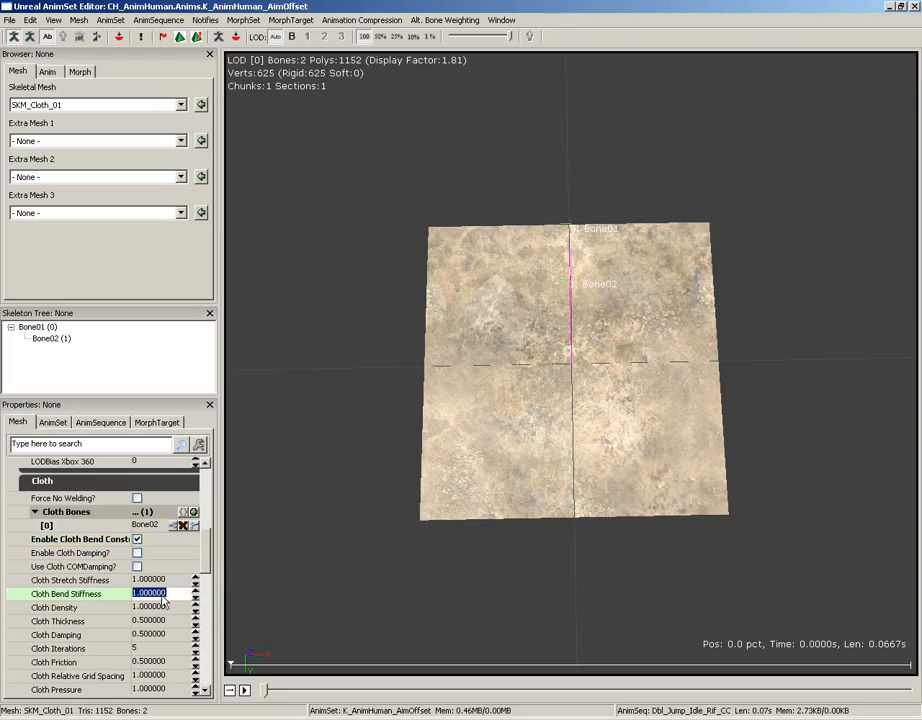
pyautogui.write('0.500000')
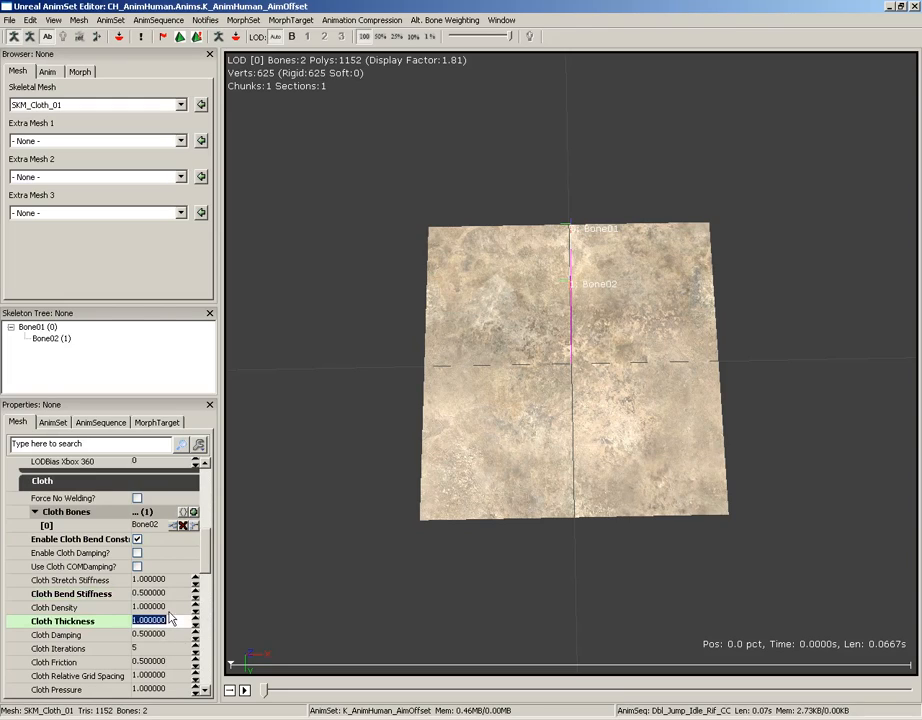
pyautogui.click(150, 634)
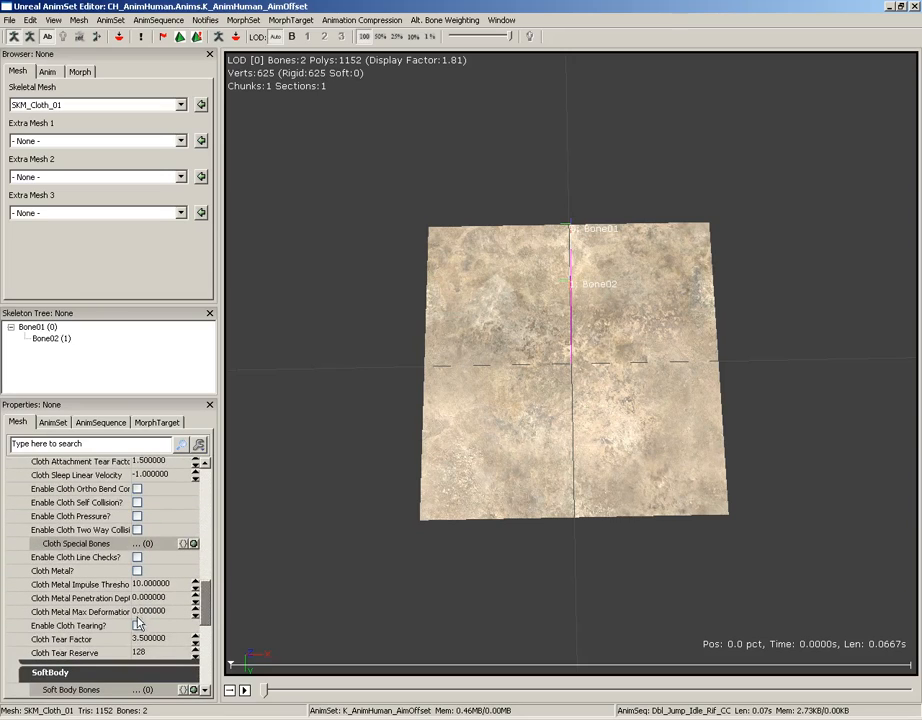
# Step: Enable cloth tearing in SKM_Cloth_01's cloth settings
pyautogui.click(136, 624)
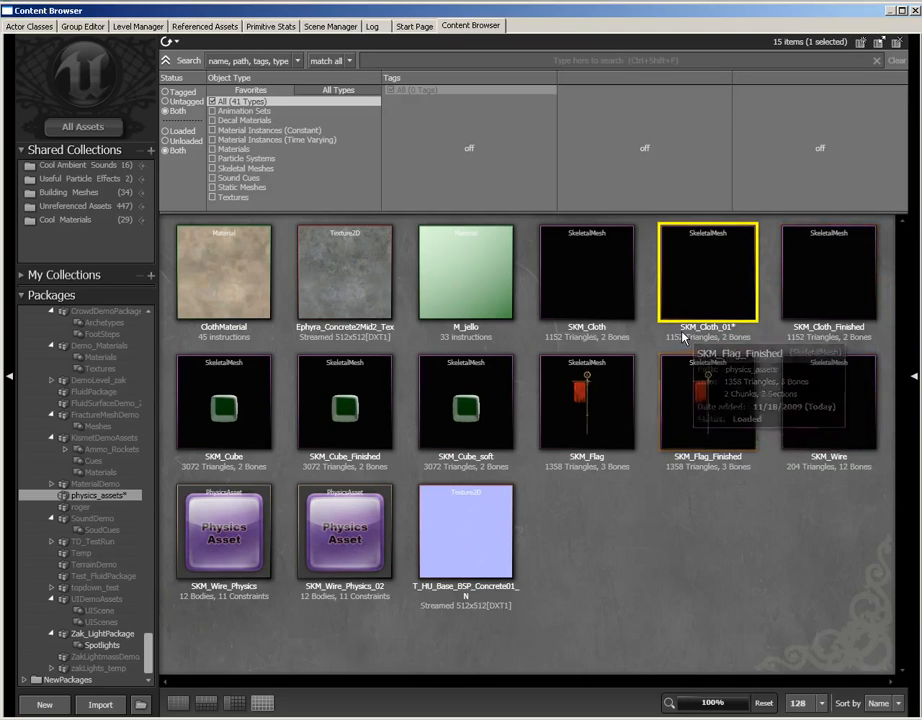
pyautogui.moveTo(724, 330)
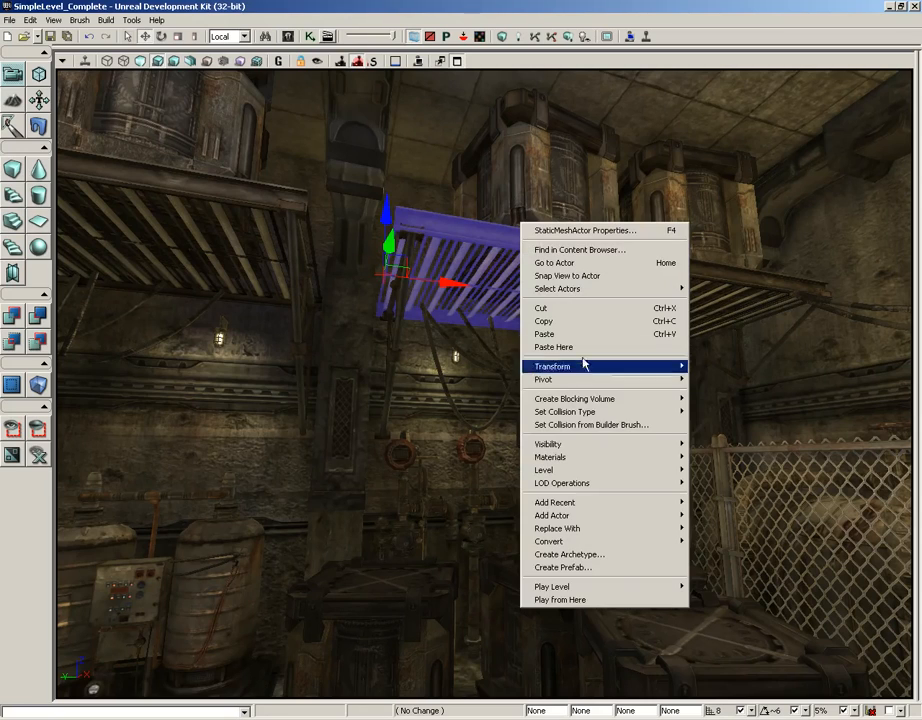
pyautogui.moveTo(552, 516)
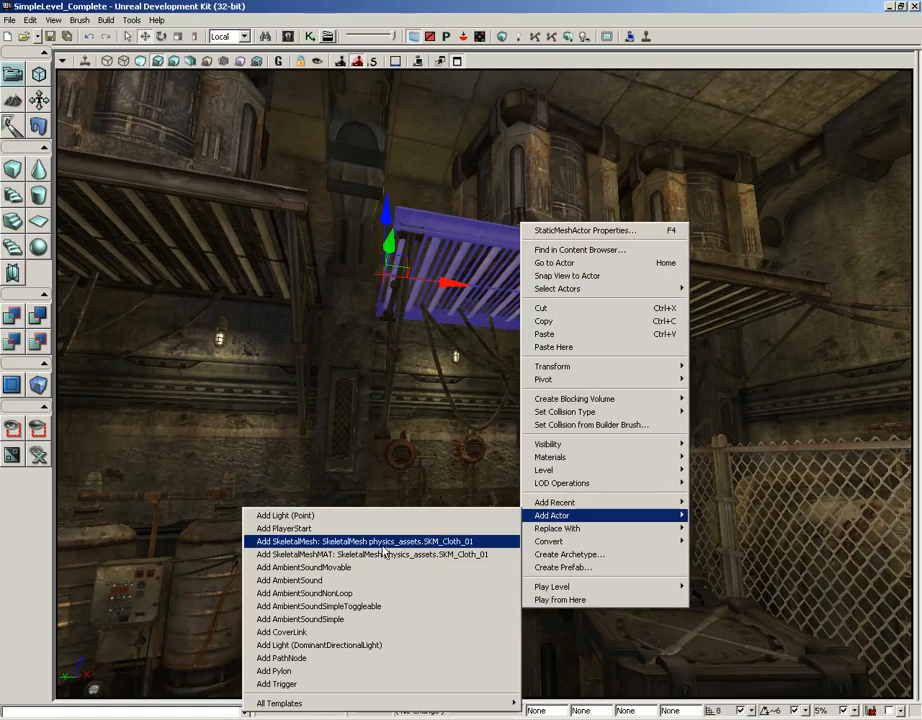
pyautogui.moveTo(300, 620)
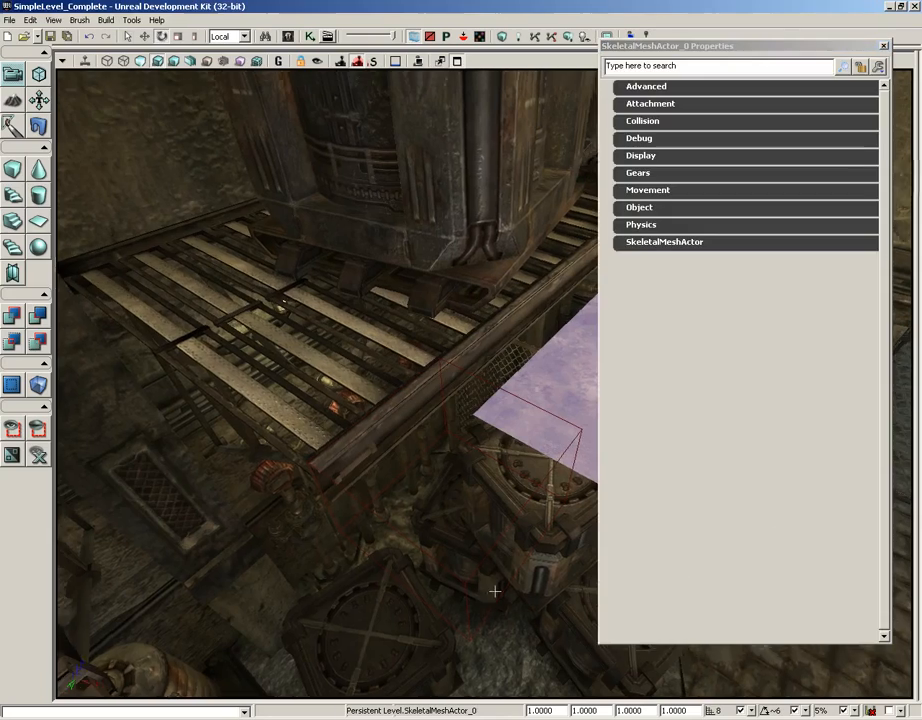
# Step: Enable cloth simulation in the sheet's Skeletal Mesh Component cloth settings
pyautogui.click(664, 240)
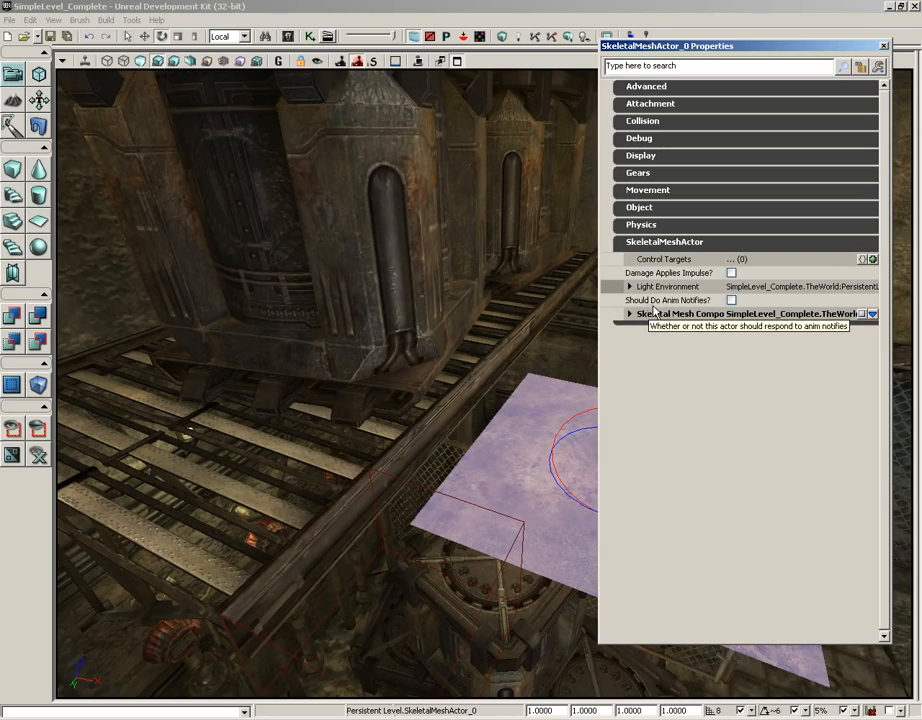
pyautogui.click(632, 312)
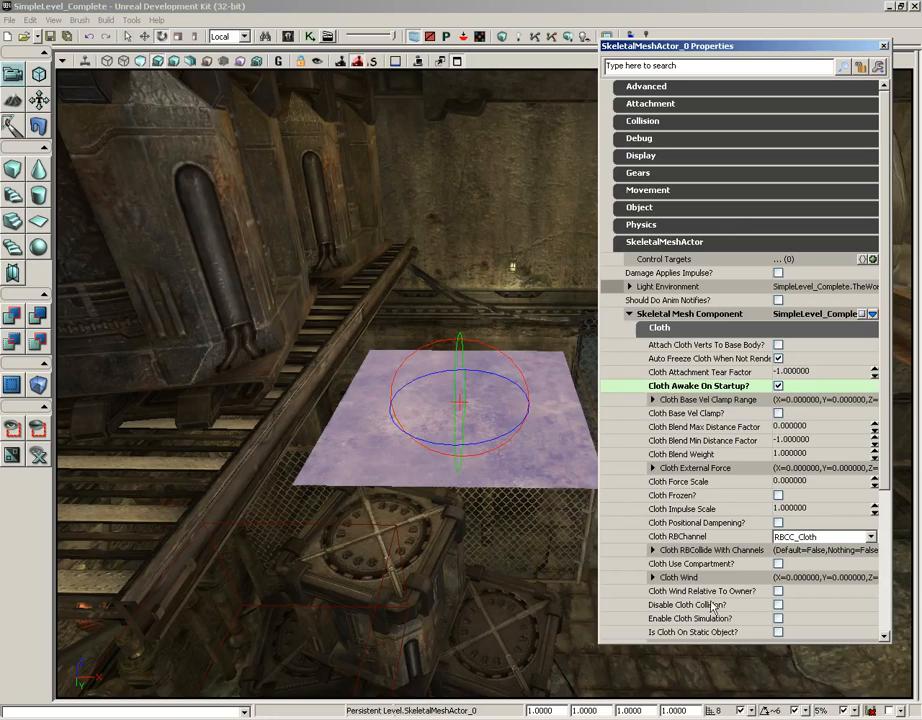
pyautogui.moveTo(778, 618)
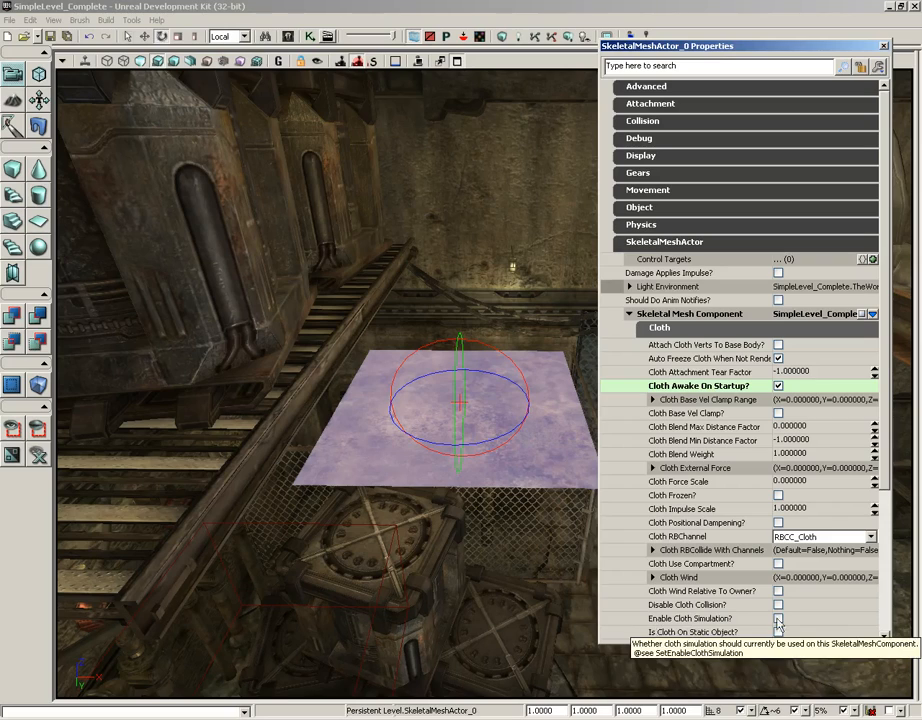
pyautogui.click(778, 618)
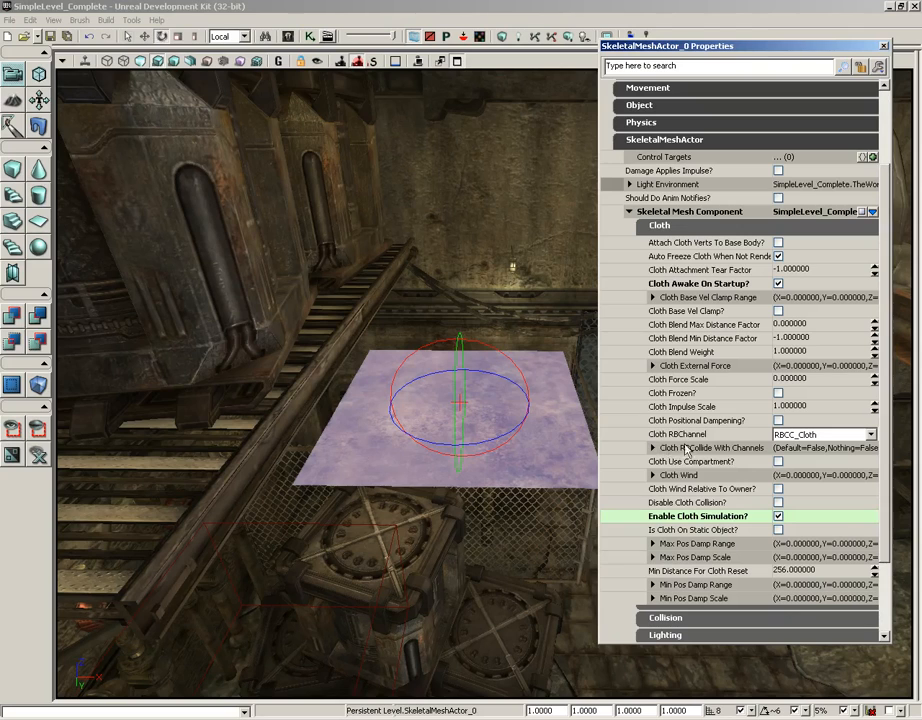
# Step: Make the cloth collide on the Default channel and wake on startup
pyautogui.click(654, 448)
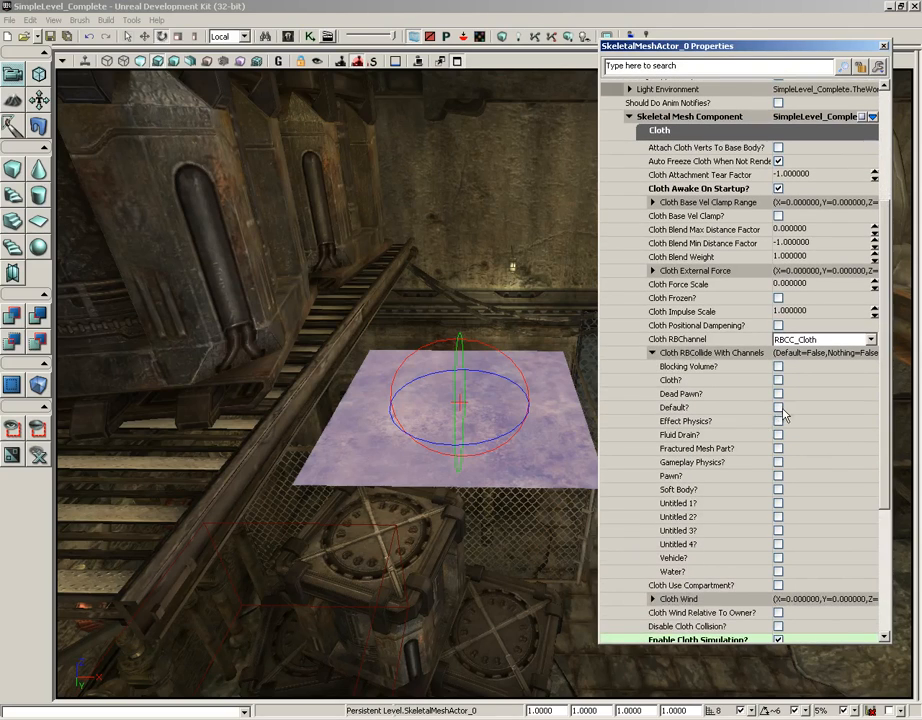
pyautogui.click(778, 408)
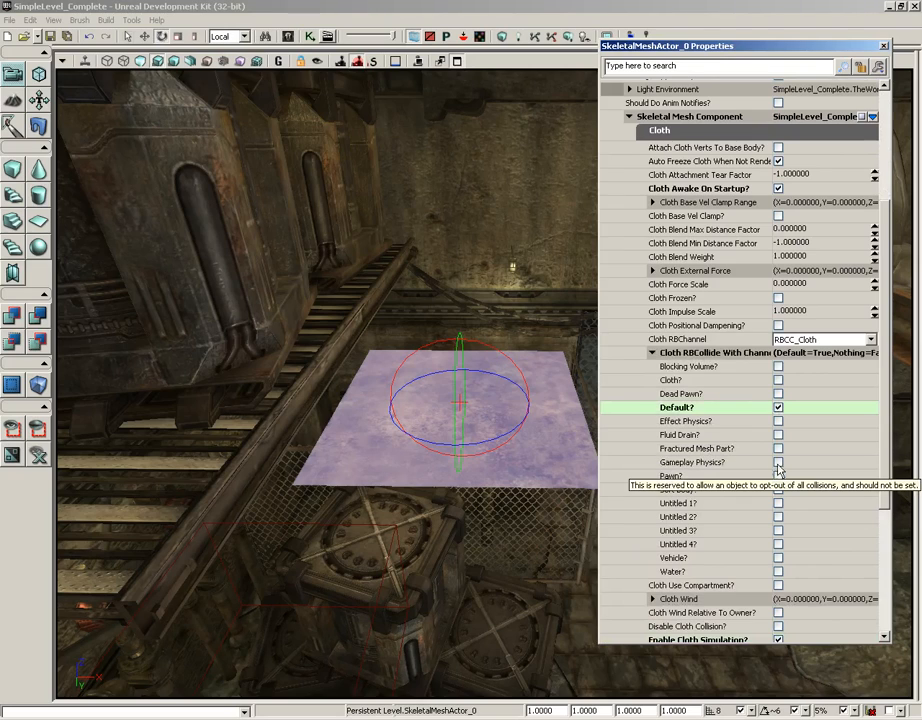
pyautogui.click(778, 462)
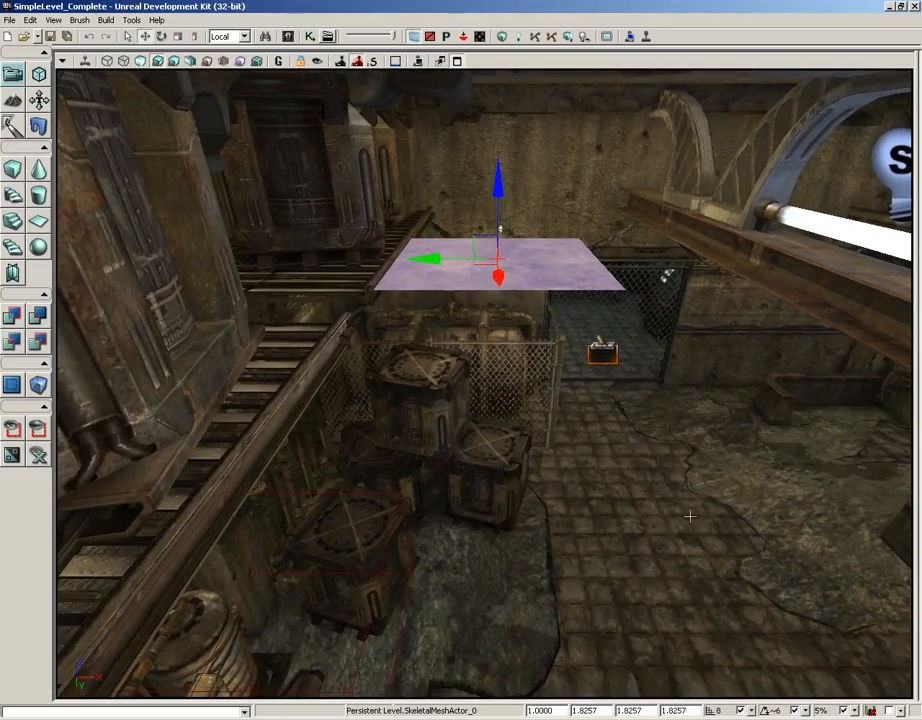
# Step: Play-test the level from the floor to watch the sheet drape over the crates
pyautogui.rightClick(688, 516)
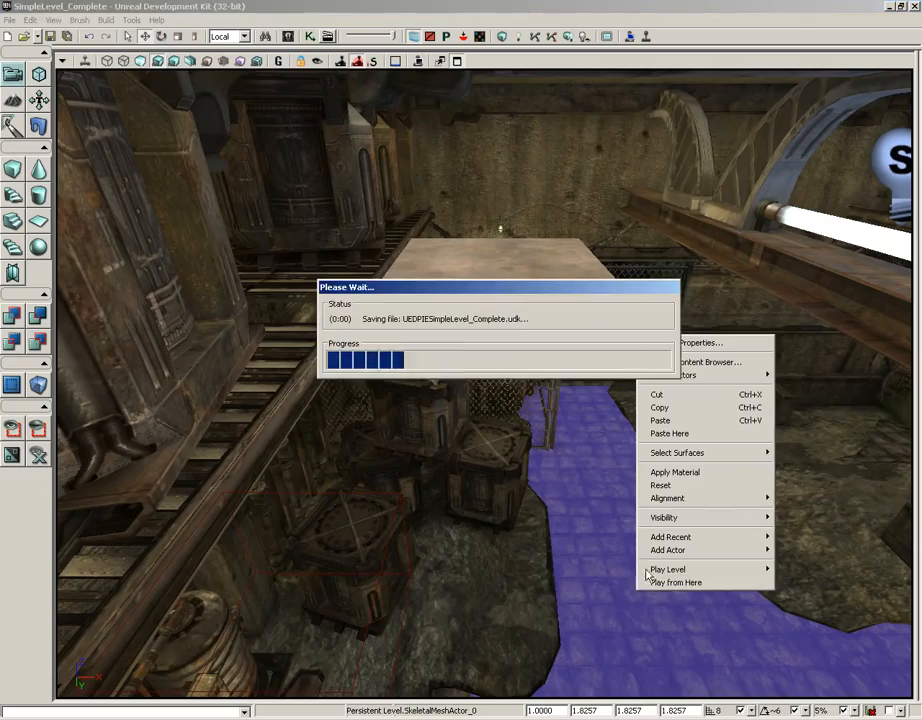
pyautogui.click(668, 570)
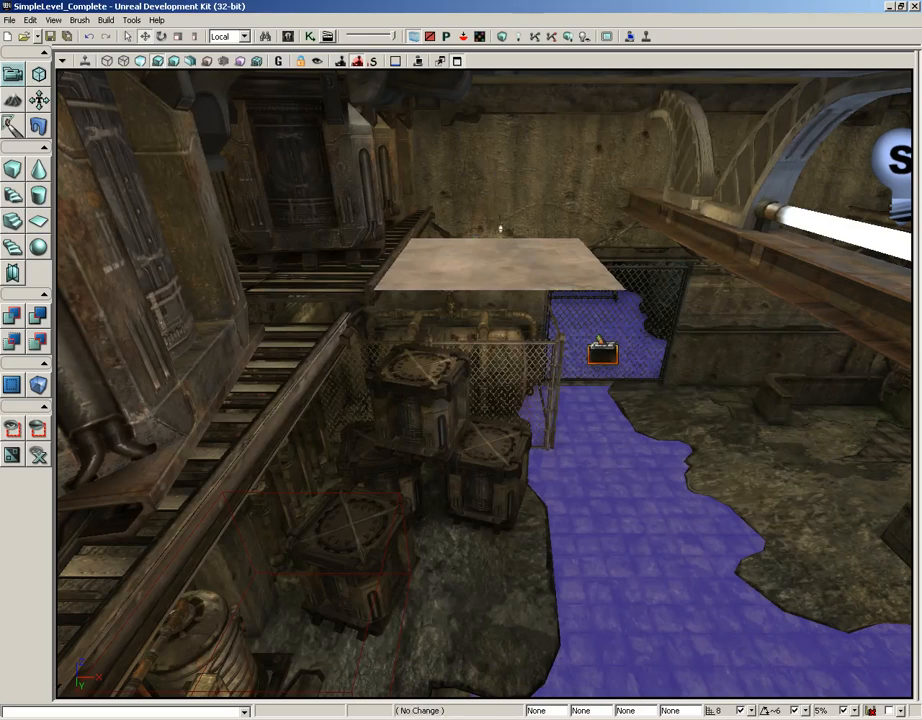
pyautogui.click(474, 270)
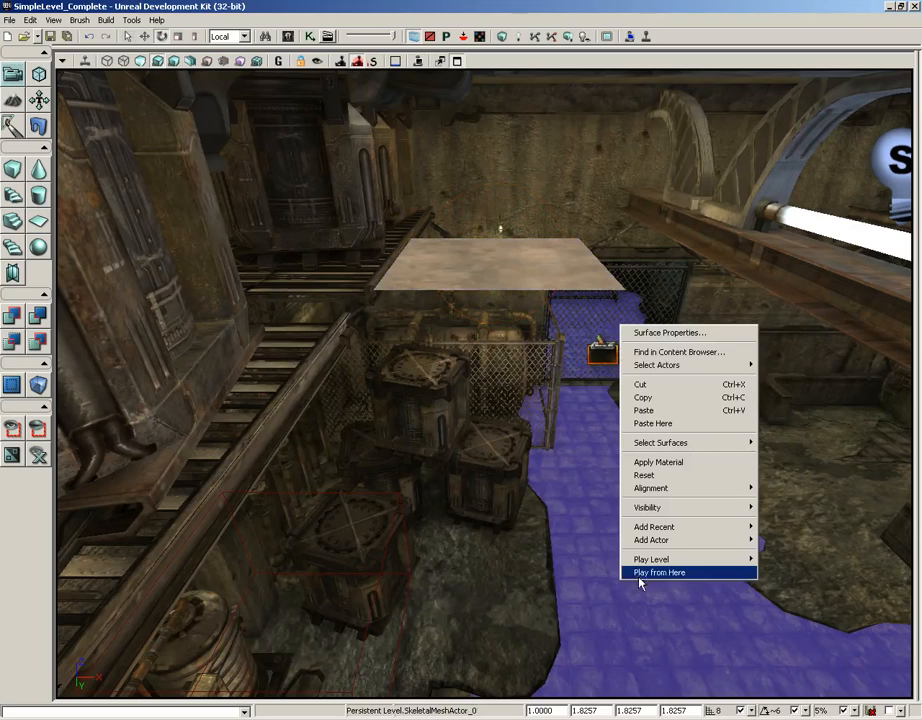
pyautogui.click(660, 572)
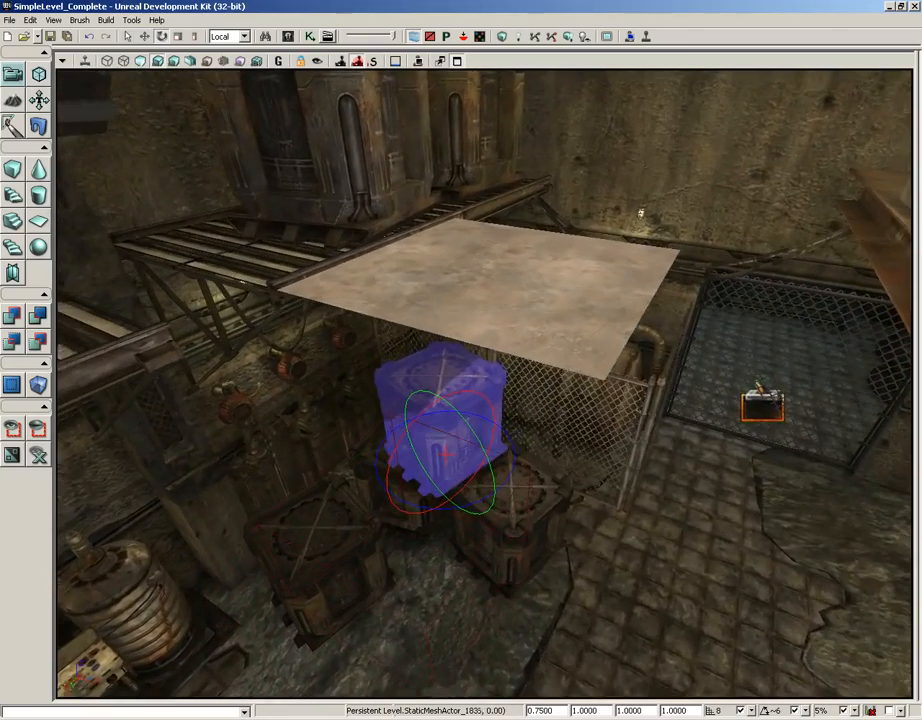
# Step: Replace the crate under the sheet with a rigid-body Cratebox02a KActor
pyautogui.rightClick(440, 450)
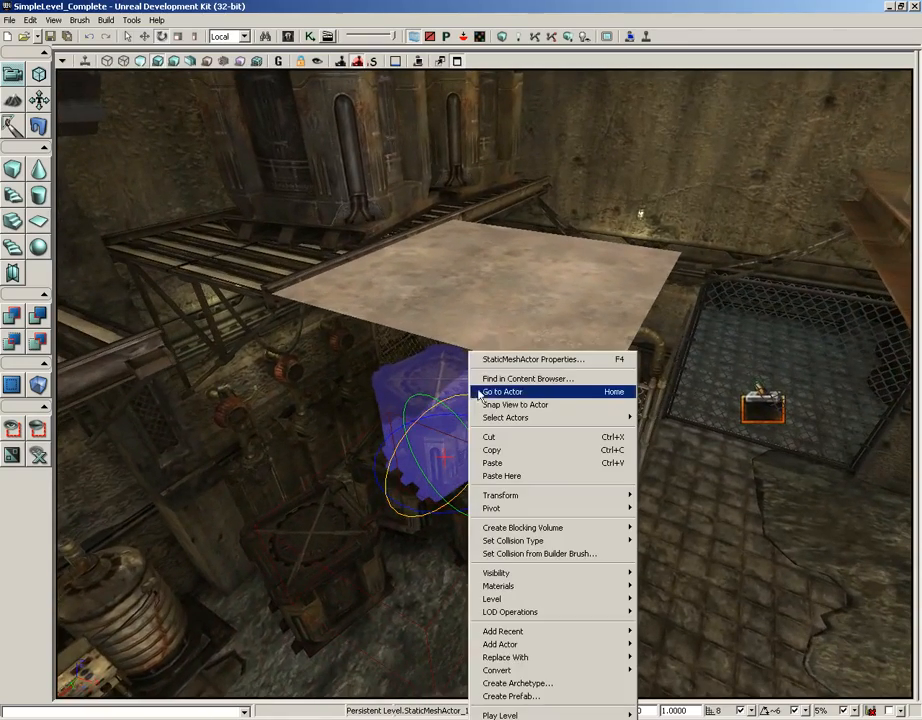
pyautogui.click(528, 378)
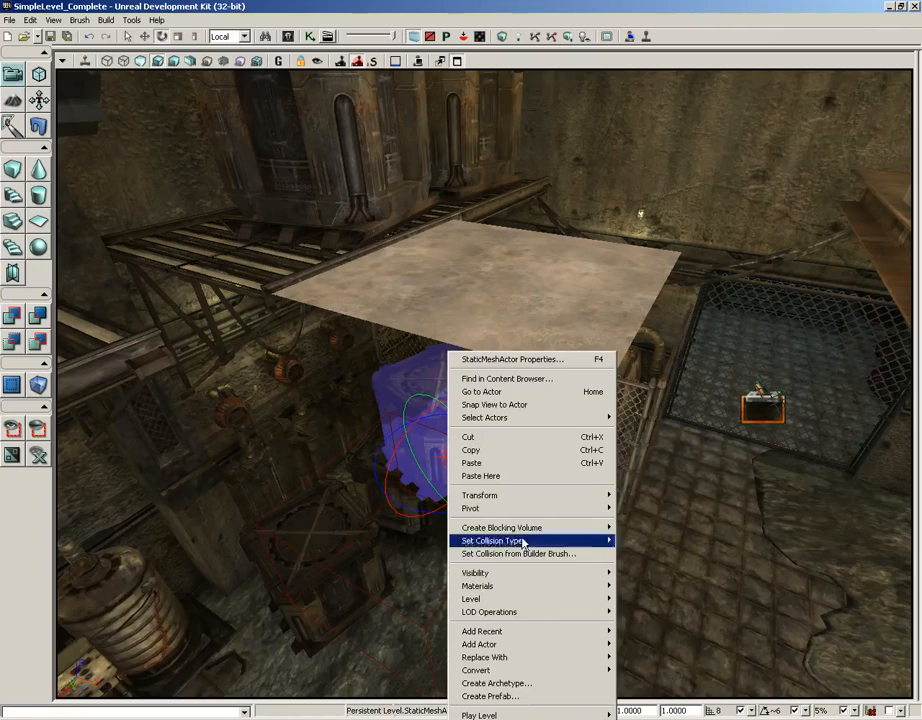
pyautogui.click(484, 656)
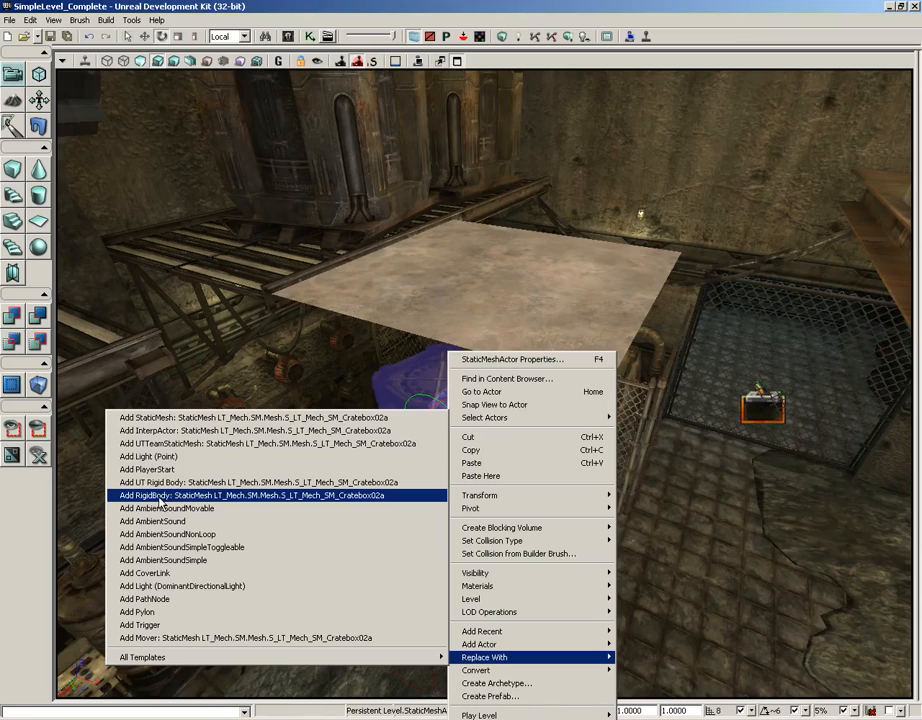
pyautogui.click(258, 496)
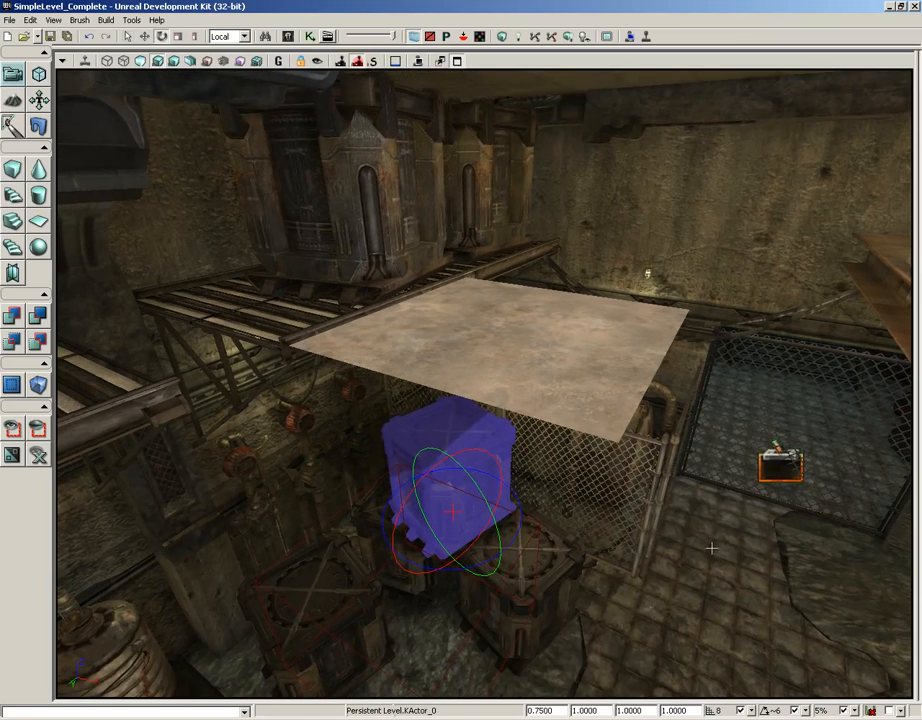